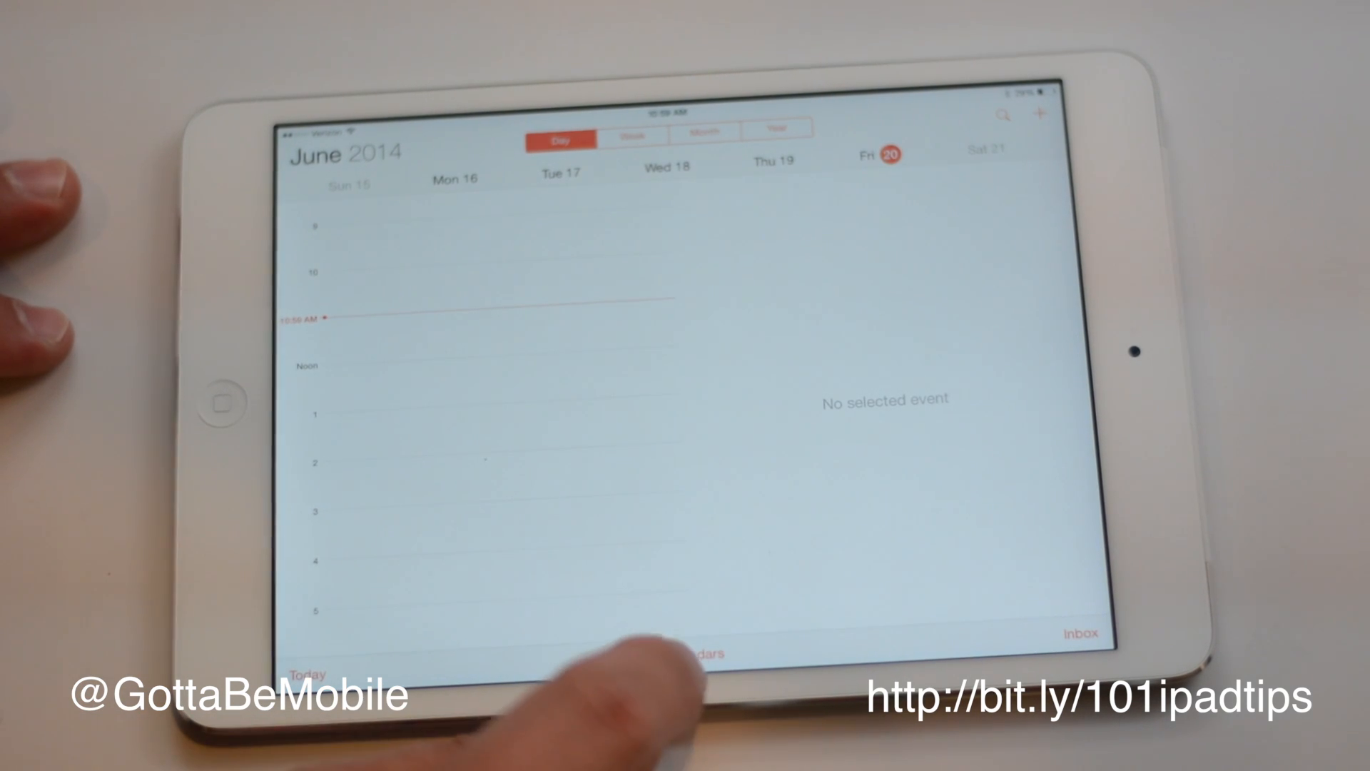
From the calendar list, open an iCloud calendar's sharing details and enter 'j' as recipient
left_click(691, 655)
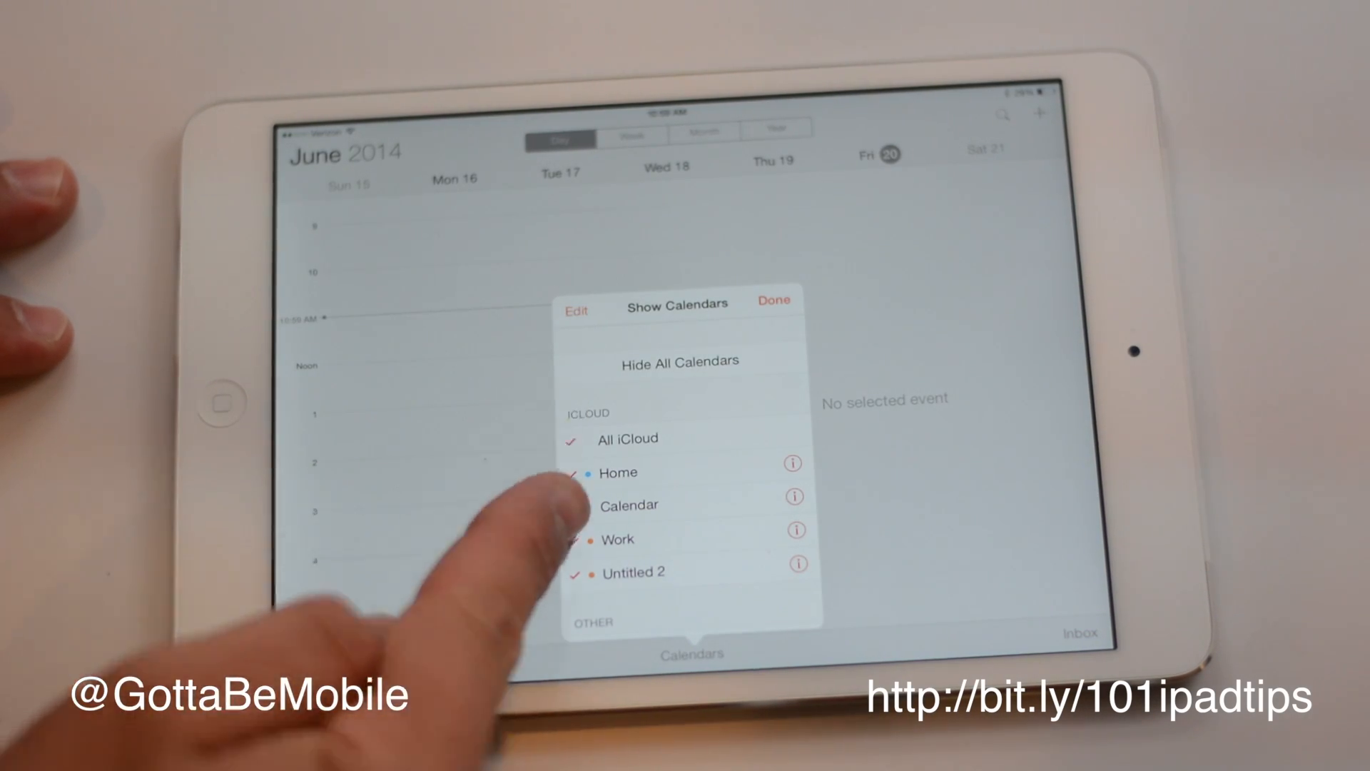
left_click(629, 506)
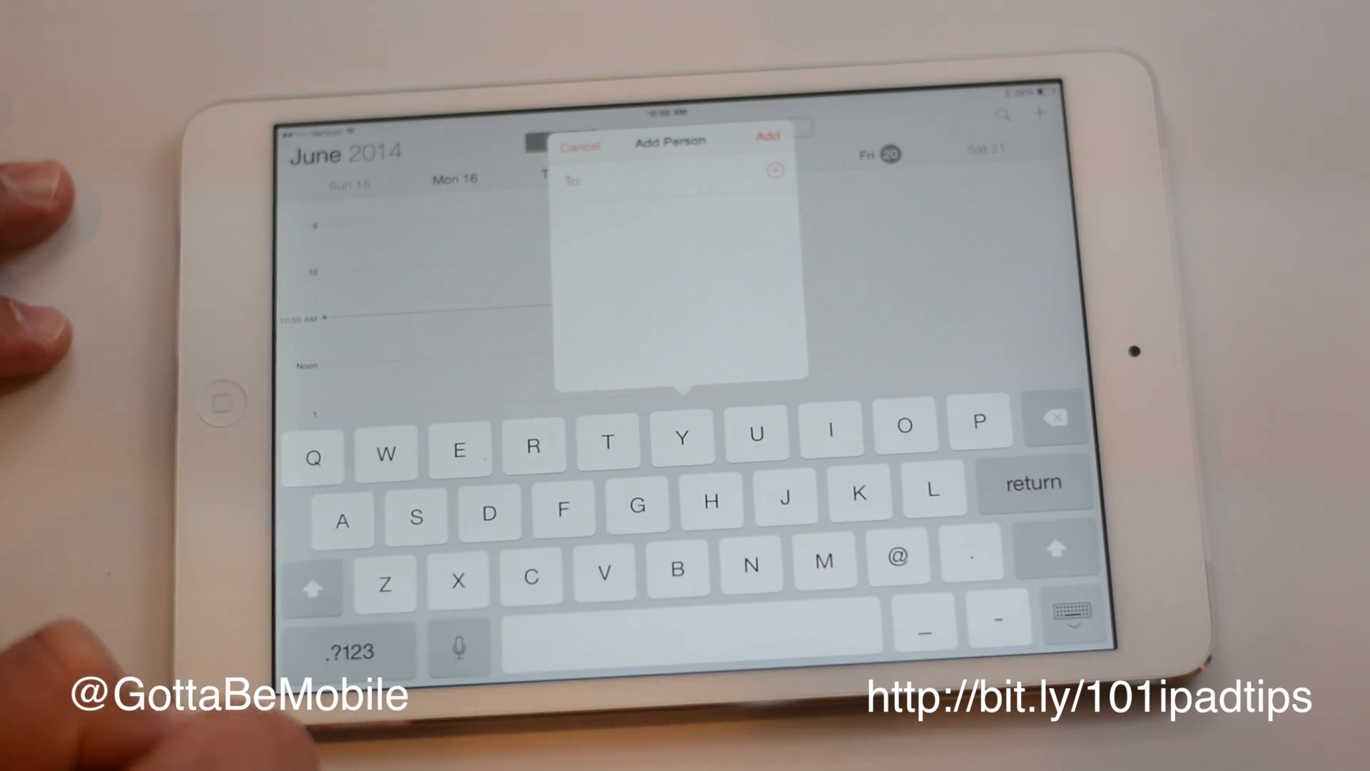
type("j")
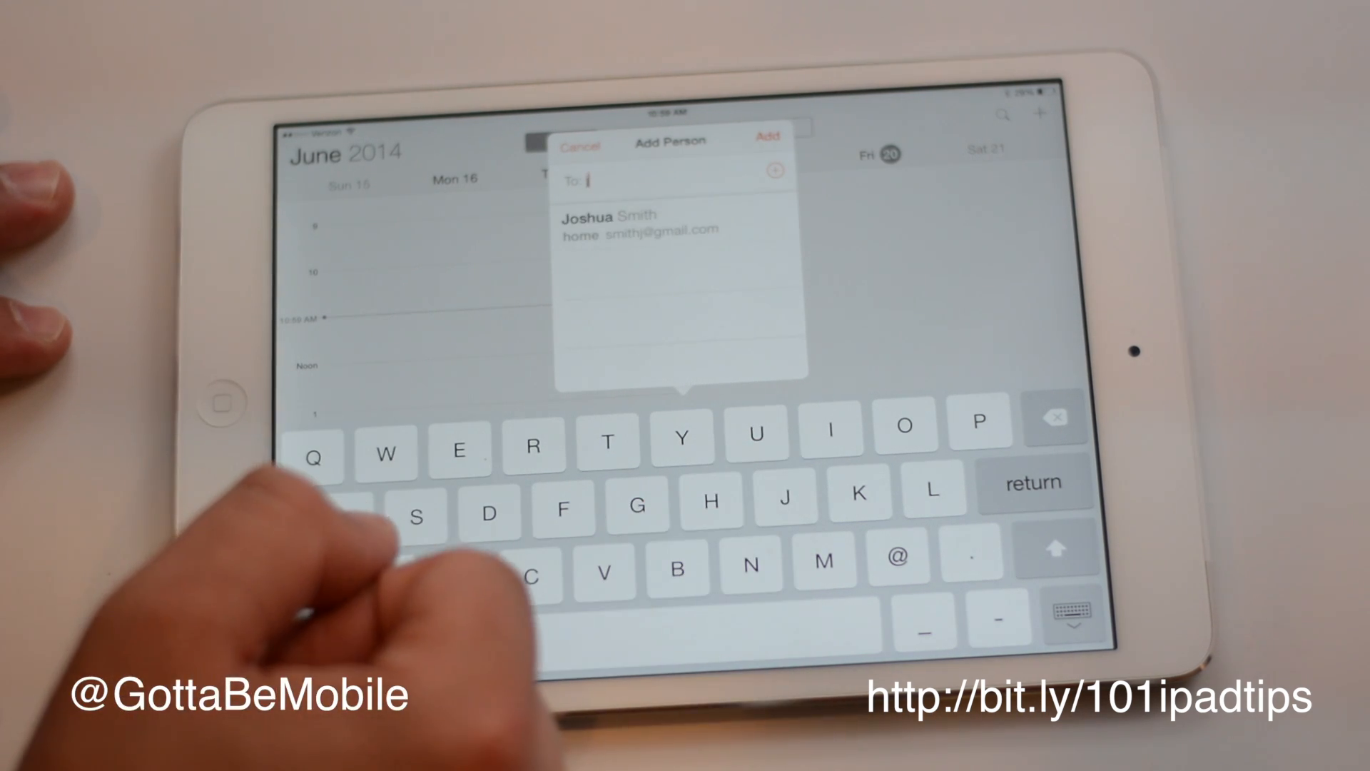